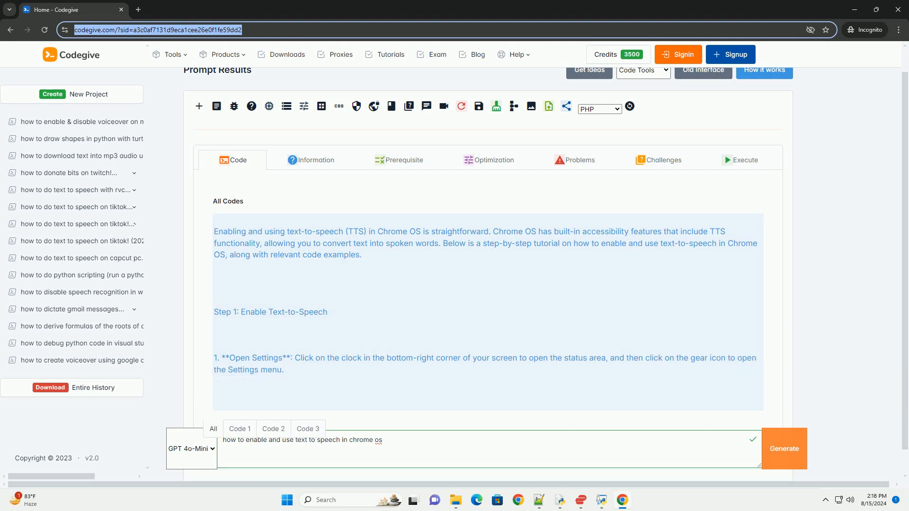
{"action": "scroll", "scroll_direction": "down", "scroll_amount": 3}
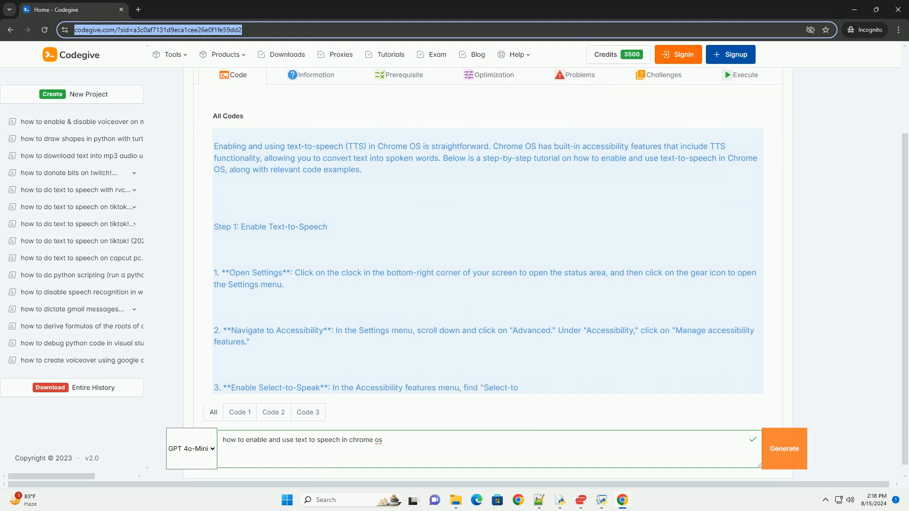
{"action": "scroll", "scroll_direction": "up", "scroll_amount": 3}
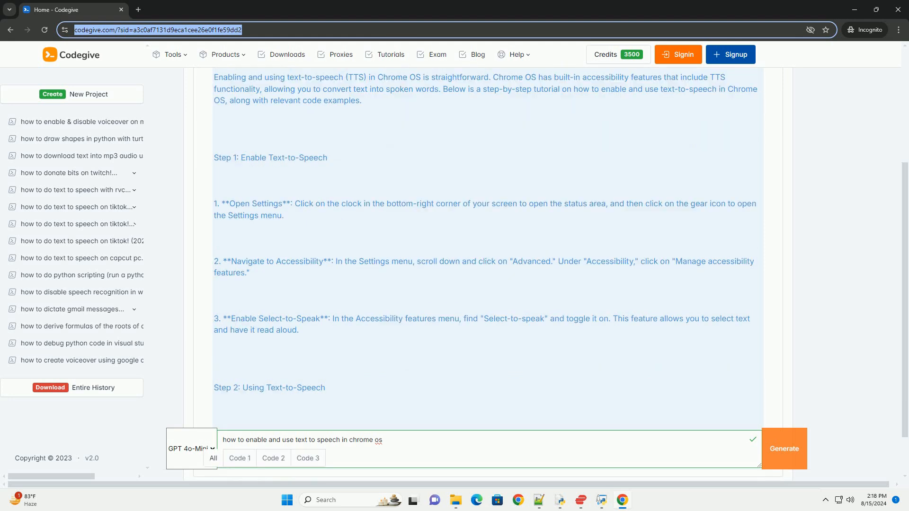
{"action": "scroll", "scroll_direction": "down", "scroll_amount": 3}
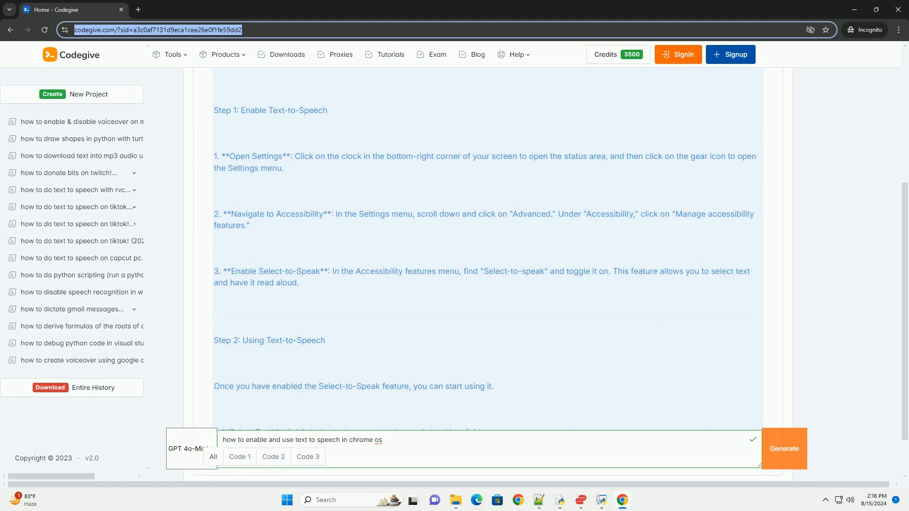
{"action": "scroll", "scroll_direction": "down", "scroll_amount": 3}
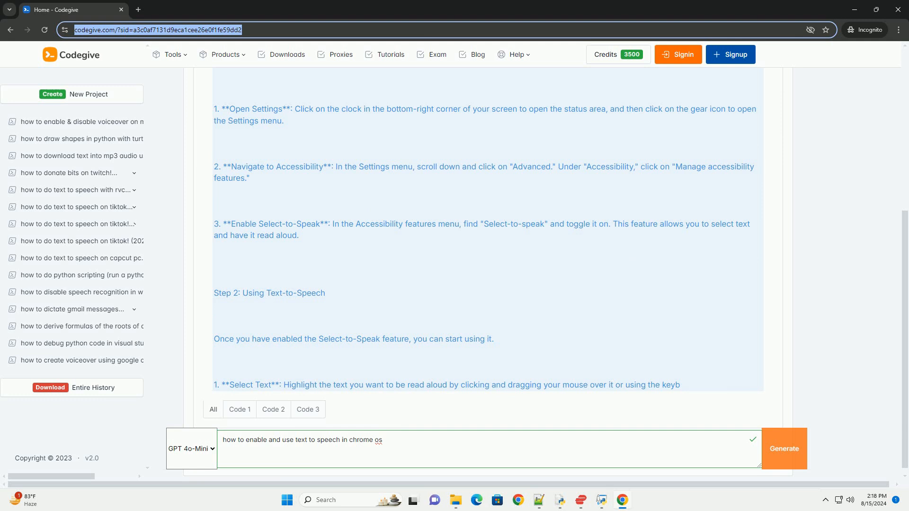
{"action": "scroll", "scroll_direction": "down", "scroll_amount": 3}
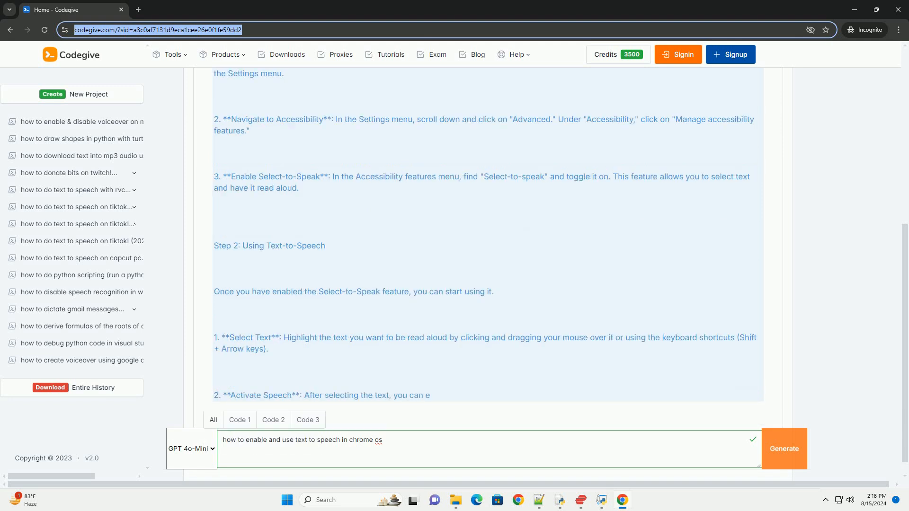
{"action": "scroll", "scroll_direction": "down", "scroll_amount": 3}
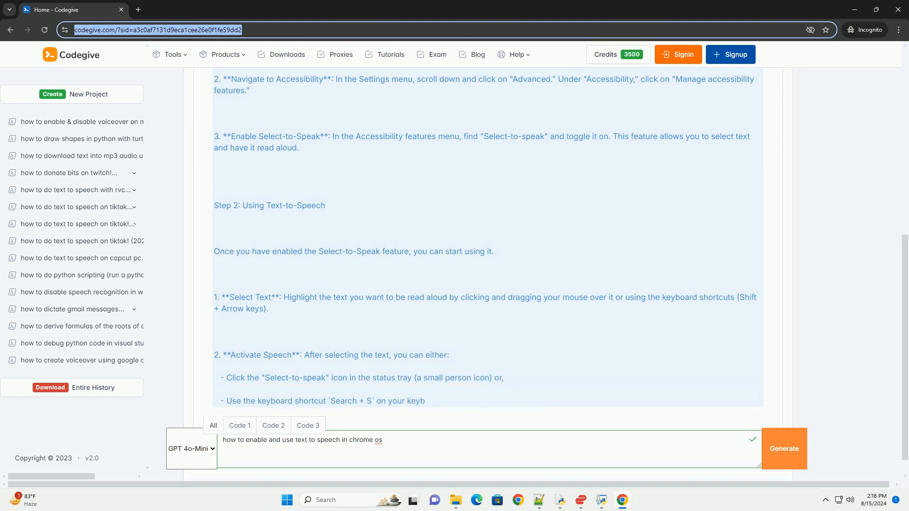
{"action": "scroll", "scroll_direction": "down", "scroll_amount": 3}
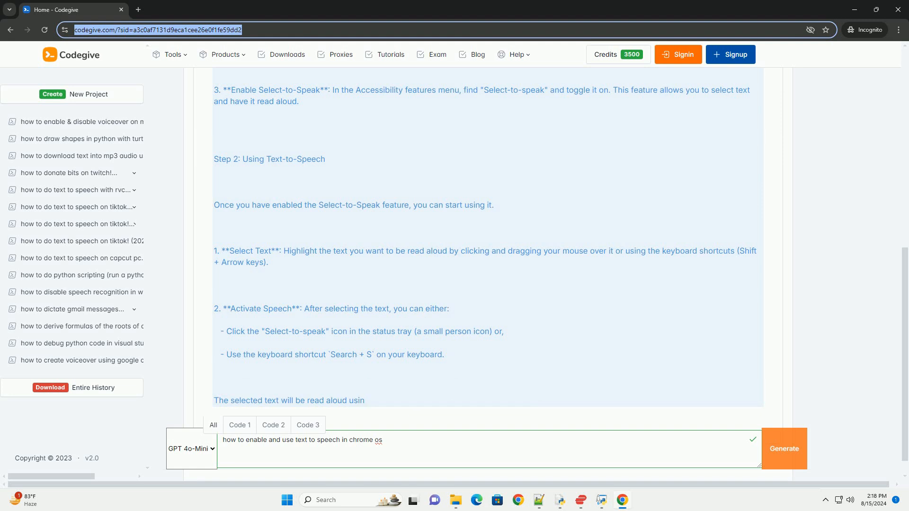
{"action": "scroll", "scroll_direction": "down", "scroll_amount": 3}
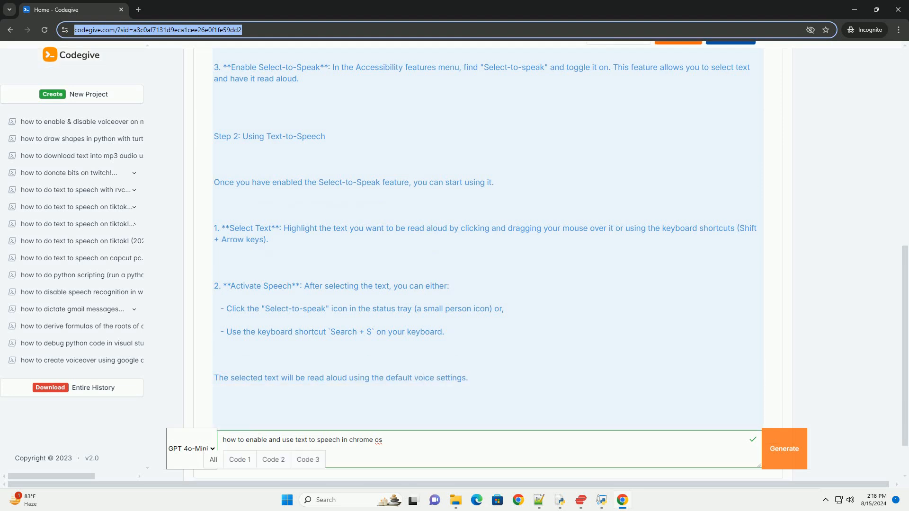
{"action": "scroll", "scroll_direction": "down", "scroll_amount": 3}
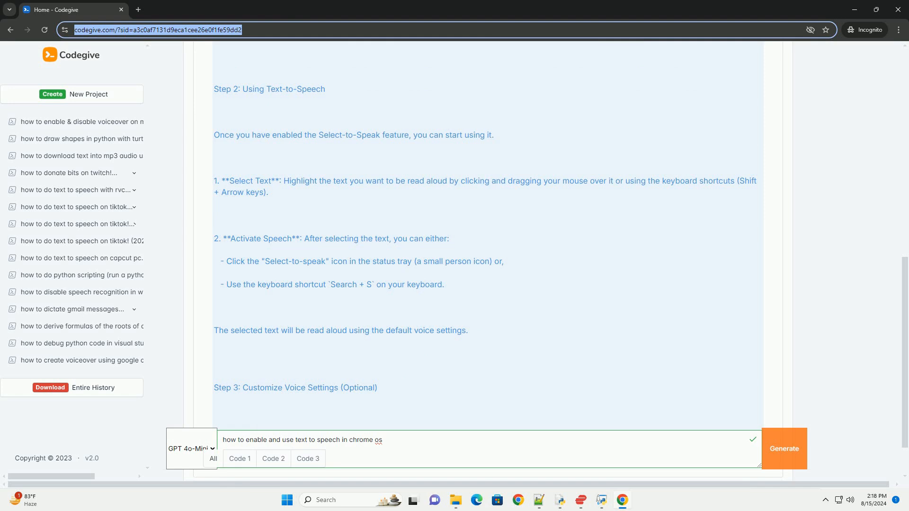
{"action": "scroll", "scroll_direction": "down", "scroll_amount": 3}
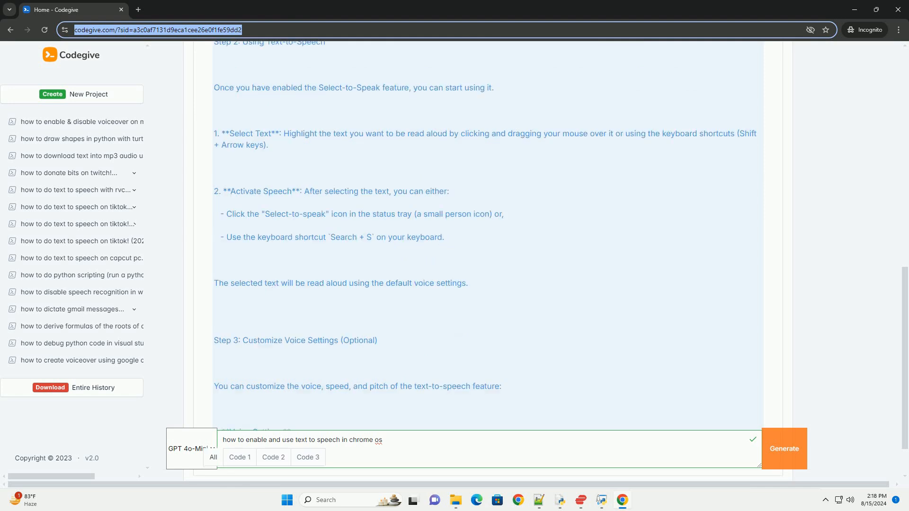
{"action": "scroll", "scroll_direction": "down", "scroll_amount": 3}
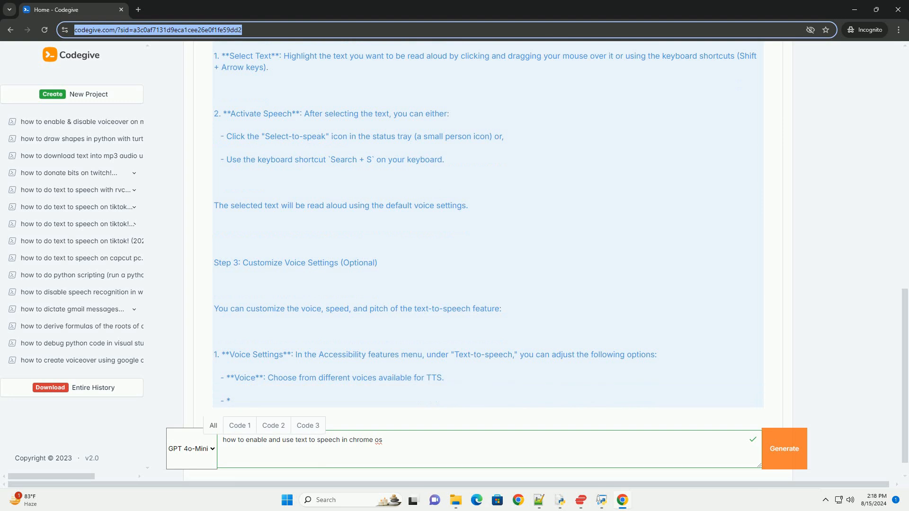
{"action": "scroll", "scroll_direction": "down", "scroll_amount": 3}
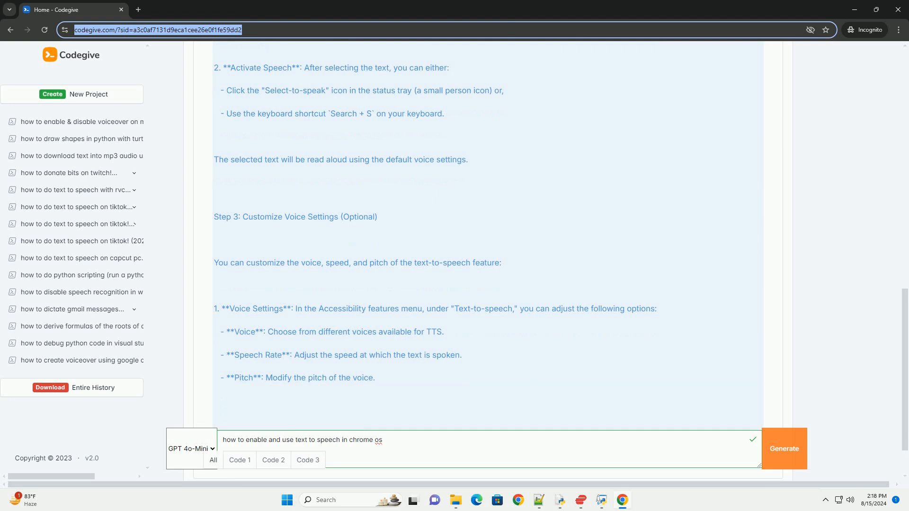
{"action": "scroll", "scroll_direction": "down", "scroll_amount": 3}
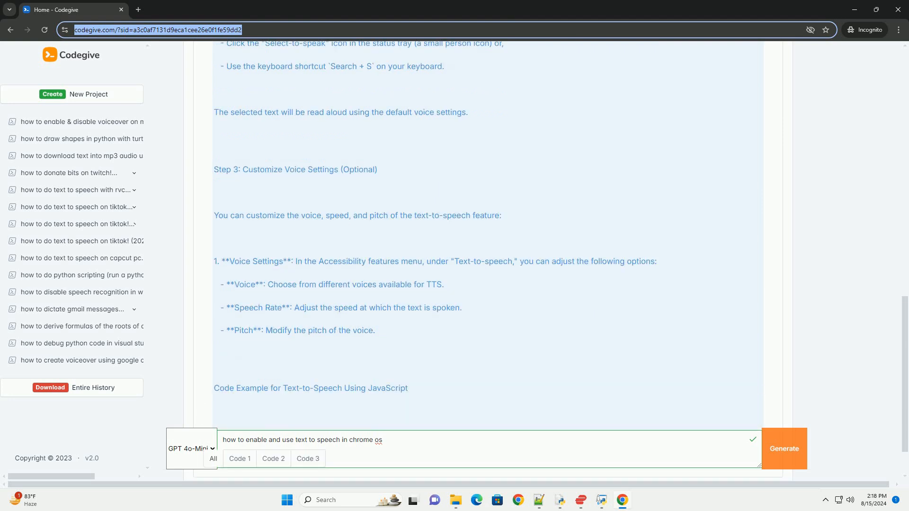
{"action": "scroll", "scroll_direction": "down", "scroll_amount": 3}
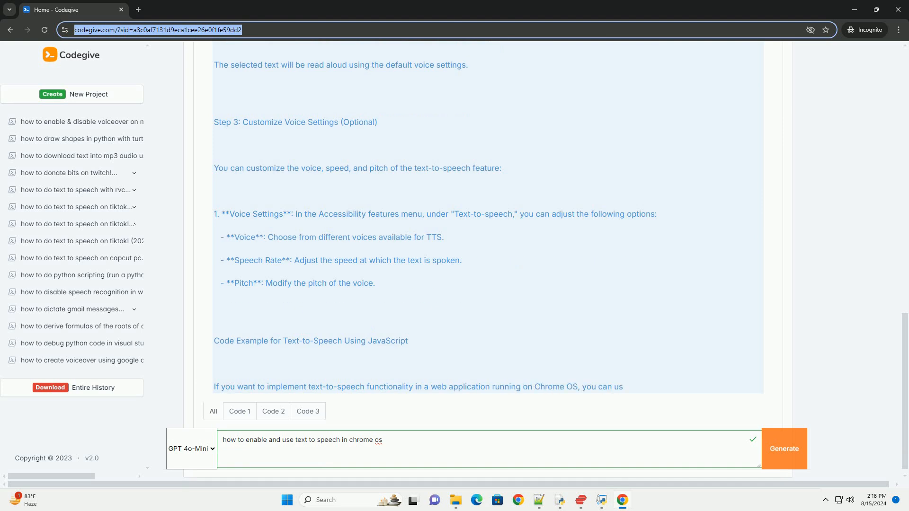
{"action": "scroll", "scroll_direction": "up", "scroll_amount": 3}
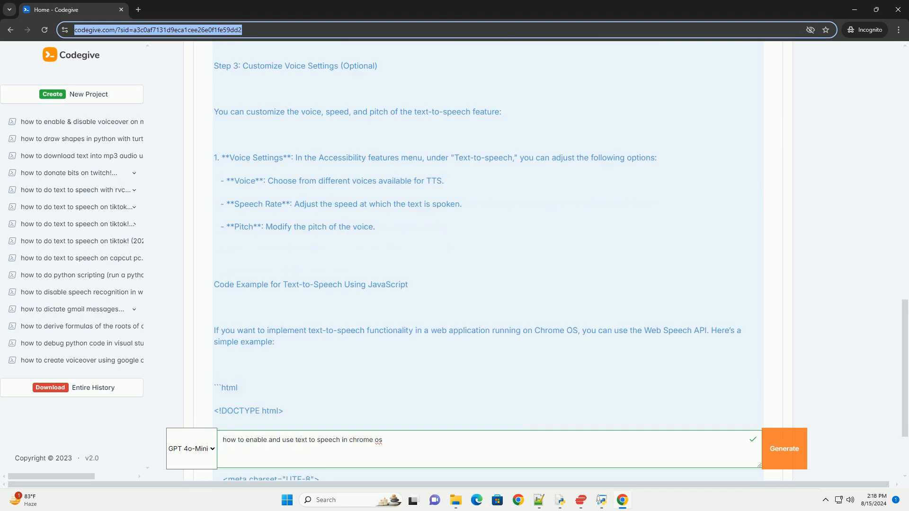
{"action": "scroll", "scroll_direction": "down", "scroll_amount": 3}
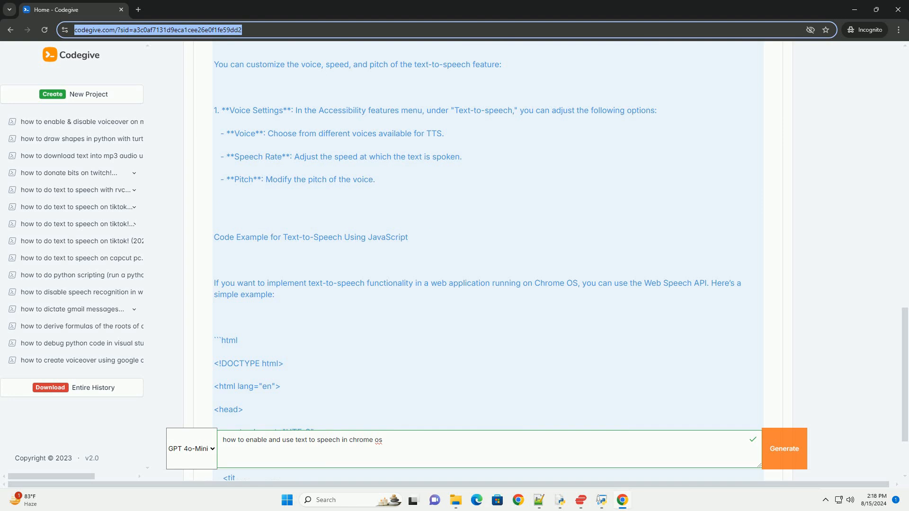
{"action": "scroll", "scroll_direction": "down", "scroll_amount": 3}
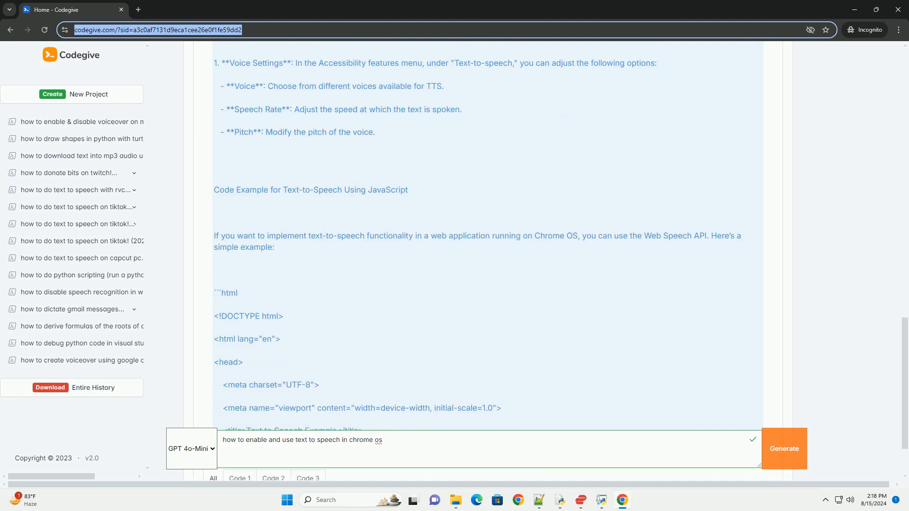
{"action": "scroll", "scroll_direction": "down", "scroll_amount": 3}
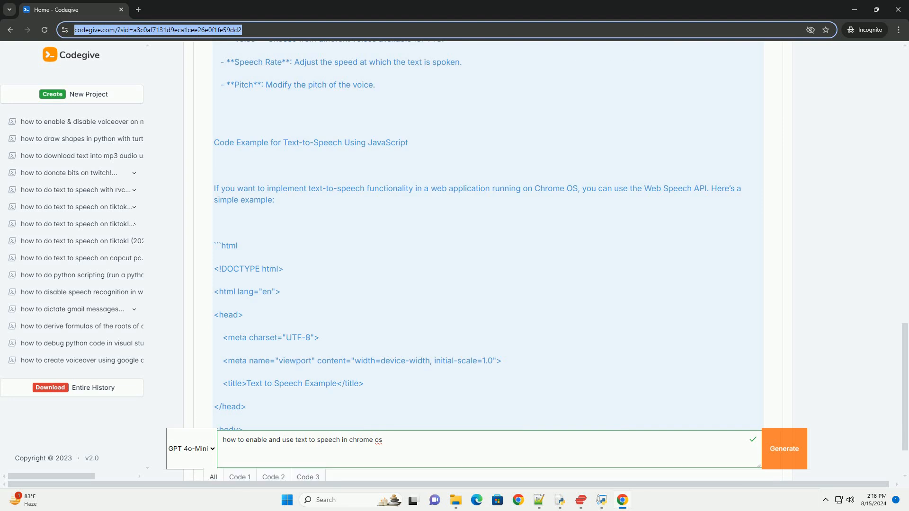
{"action": "scroll", "scroll_direction": "down", "scroll_amount": 3}
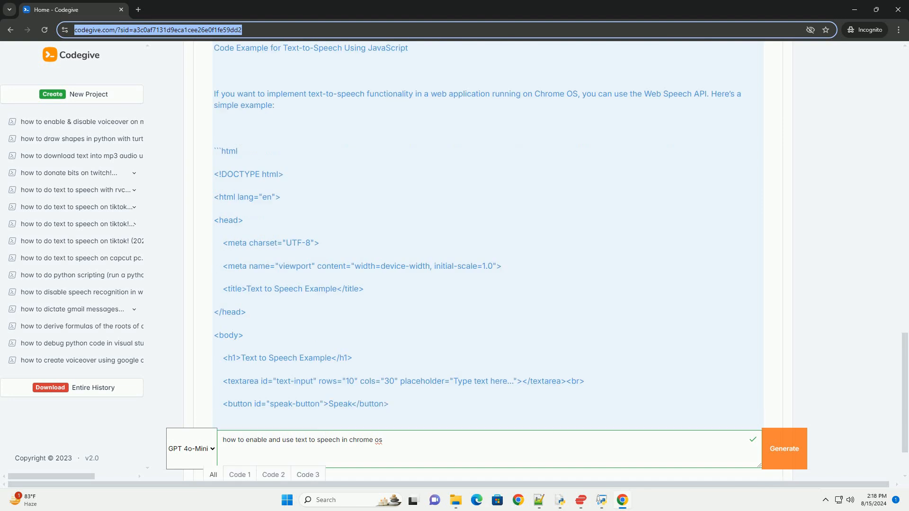
{"action": "scroll", "scroll_direction": "down", "scroll_amount": 3}
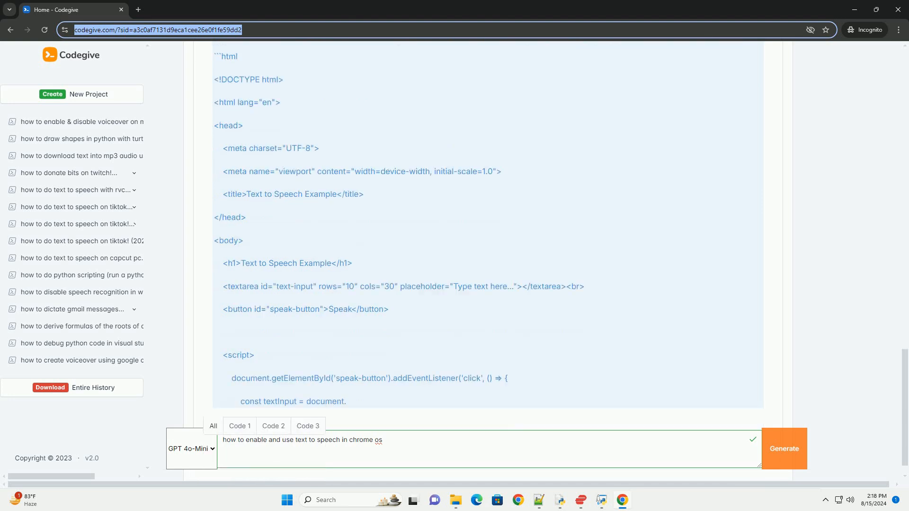
{"action": "scroll", "scroll_direction": "down", "scroll_amount": 3}
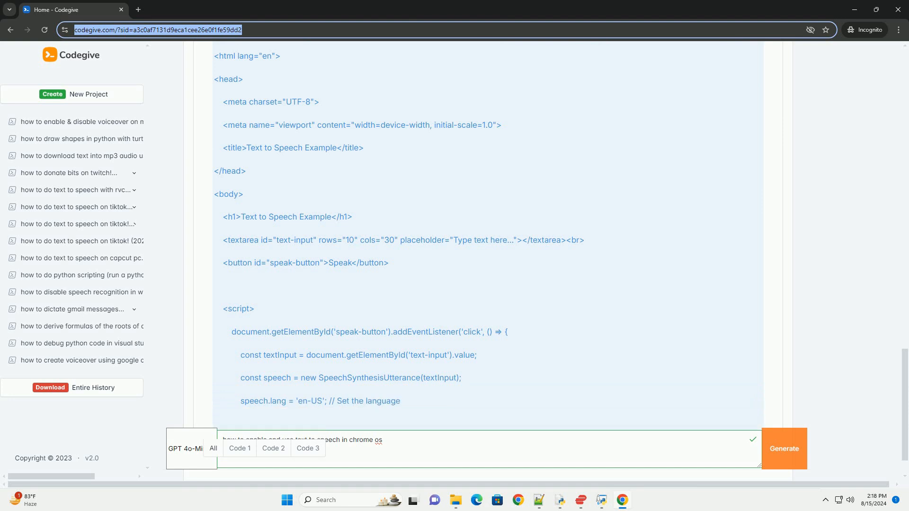
{"action": "scroll", "scroll_direction": "down", "scroll_amount": 3}
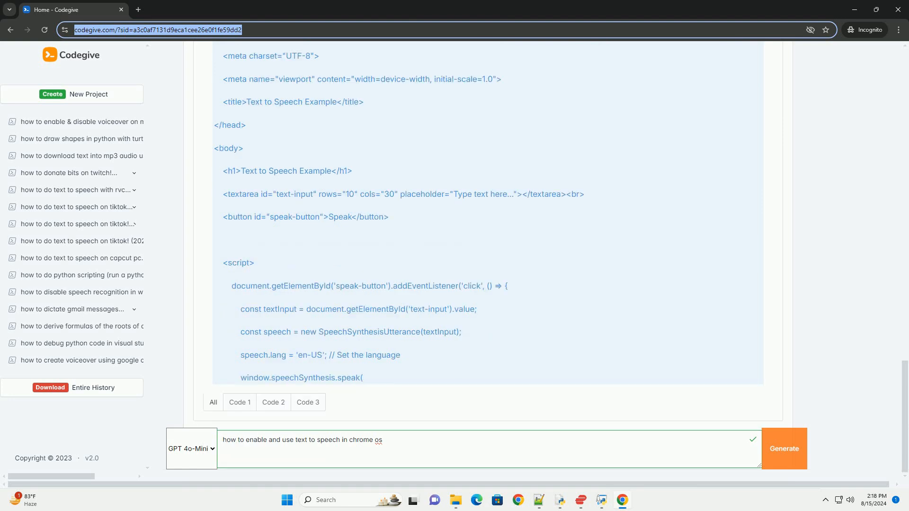
{"action": "scroll", "scroll_direction": "down", "scroll_amount": 3}
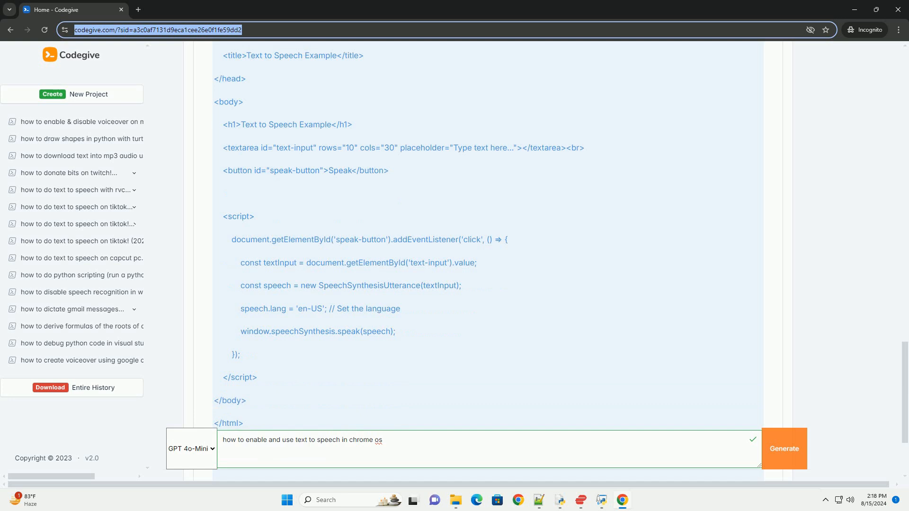
{"action": "scroll", "scroll_direction": "down", "scroll_amount": 3}
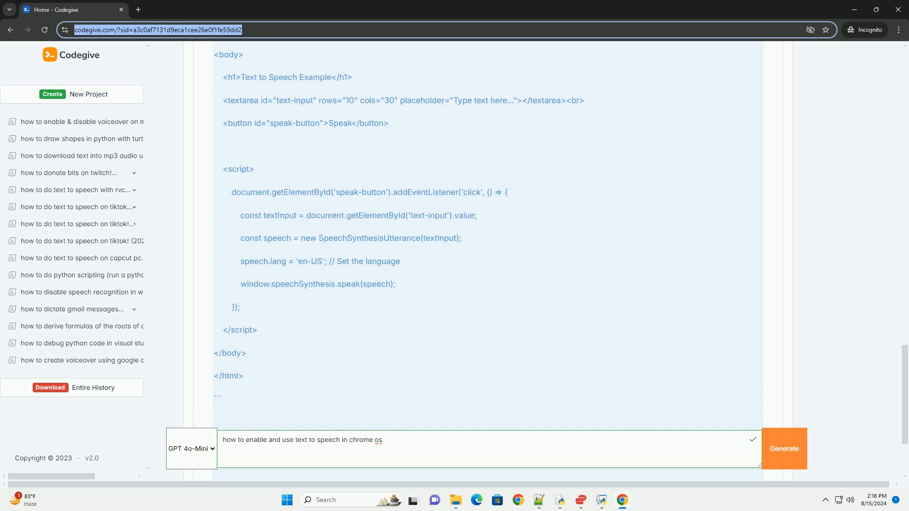
{"action": "scroll", "scroll_direction": "down", "scroll_amount": 3}
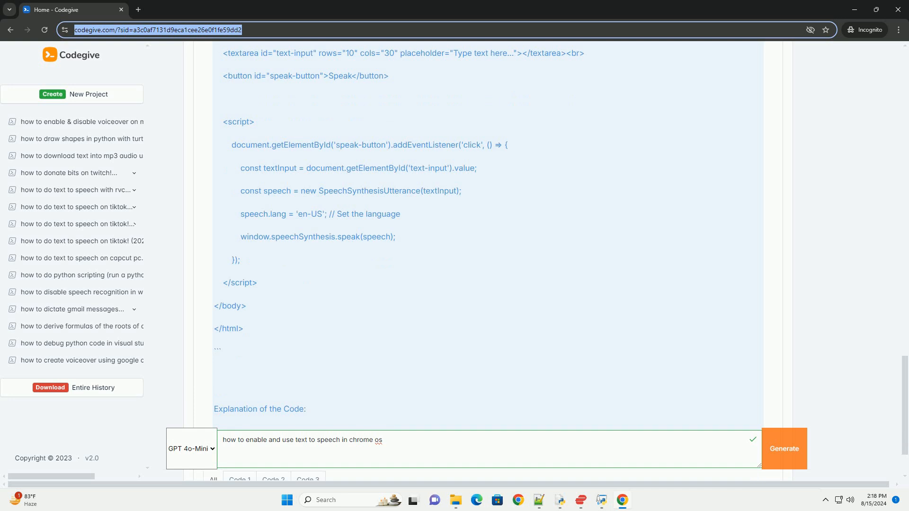
{"action": "scroll", "scroll_direction": "down", "scroll_amount": 3}
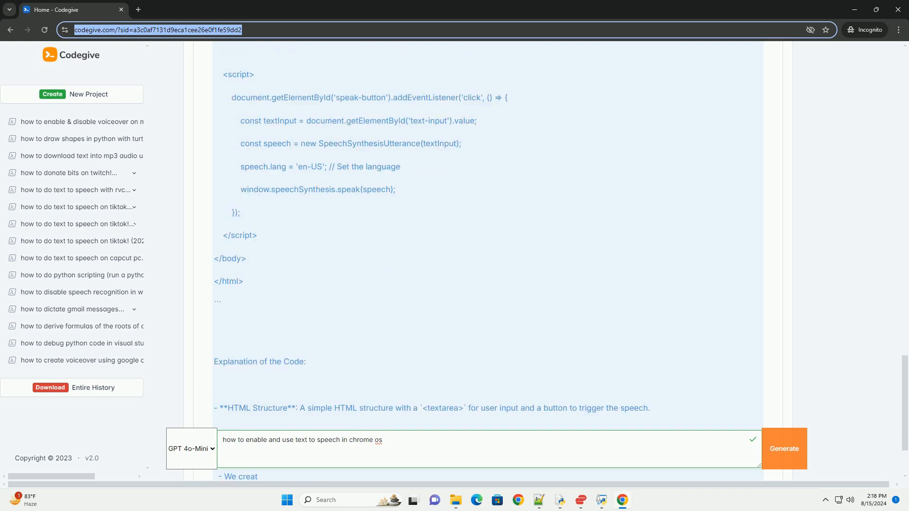
{"action": "scroll", "scroll_direction": "down", "scroll_amount": 3}
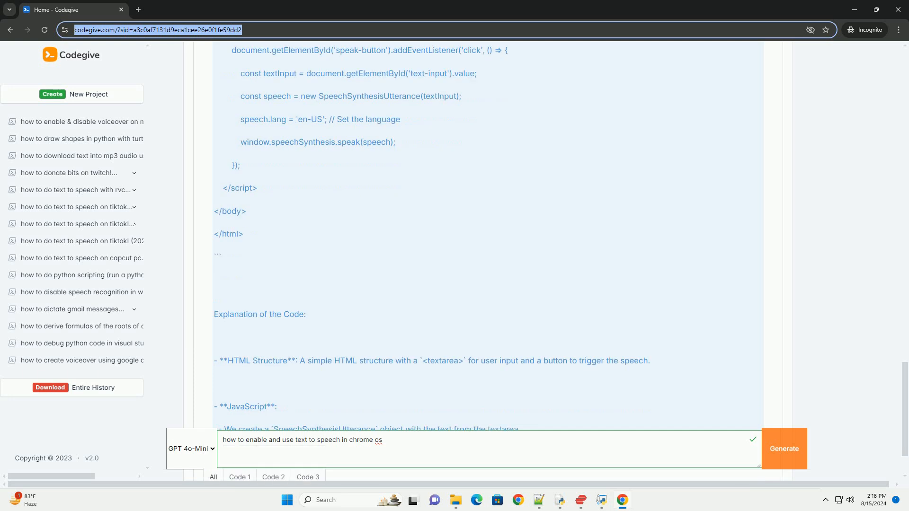
{"action": "scroll", "scroll_direction": "down", "scroll_amount": 3}
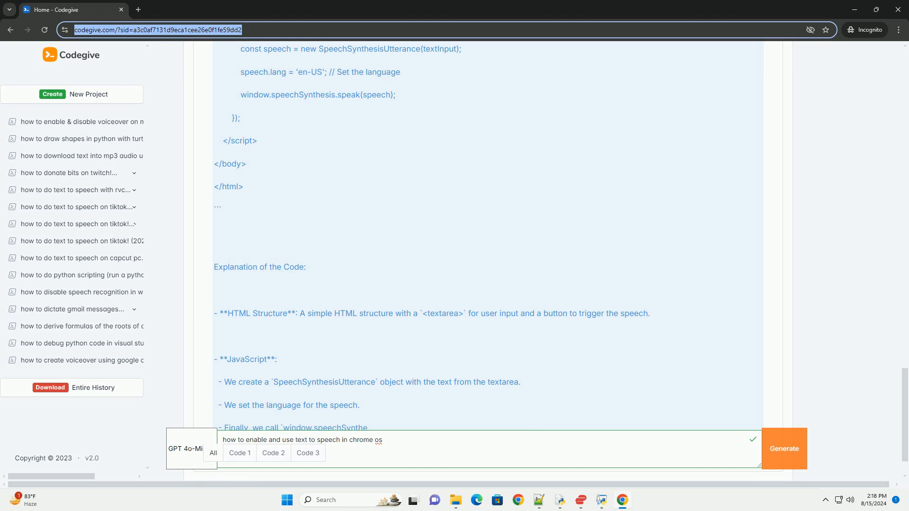
{"action": "scroll", "scroll_direction": "down", "scroll_amount": 3}
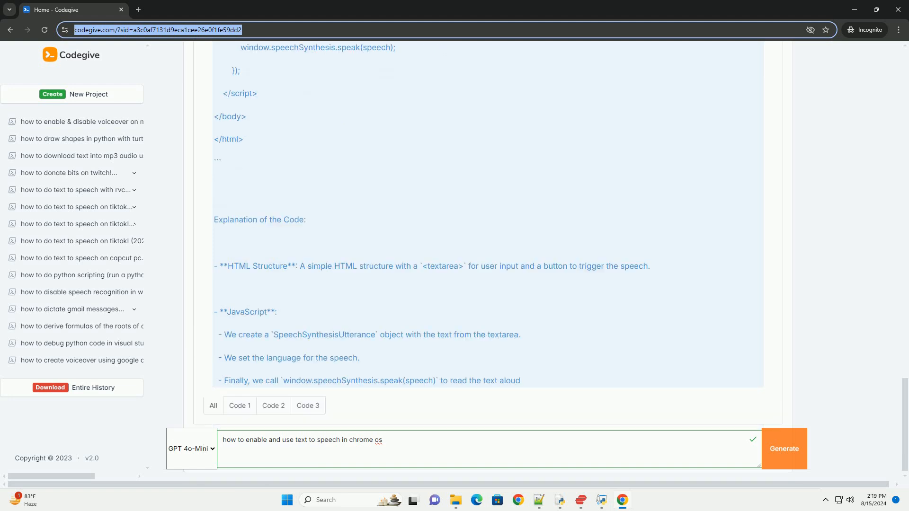
{"action": "scroll", "scroll_direction": "down", "scroll_amount": 3}
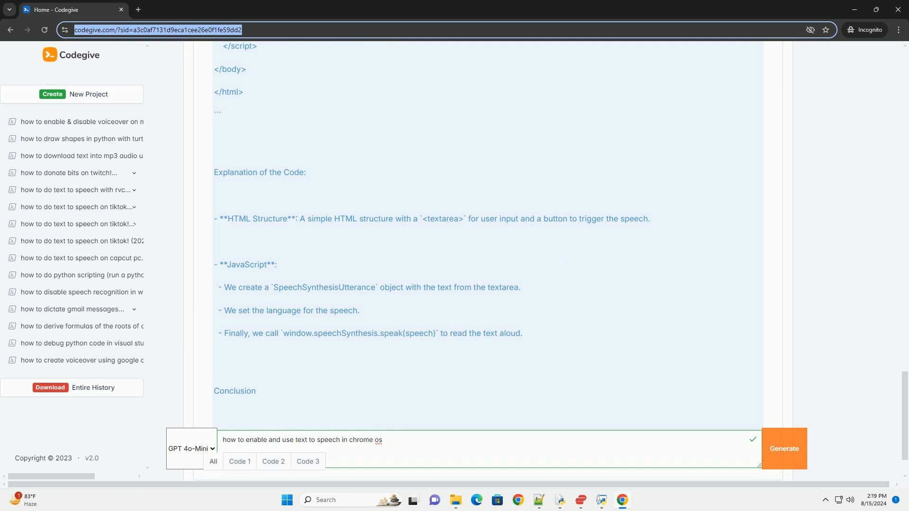
{"action": "scroll", "scroll_direction": "down", "scroll_amount": 3}
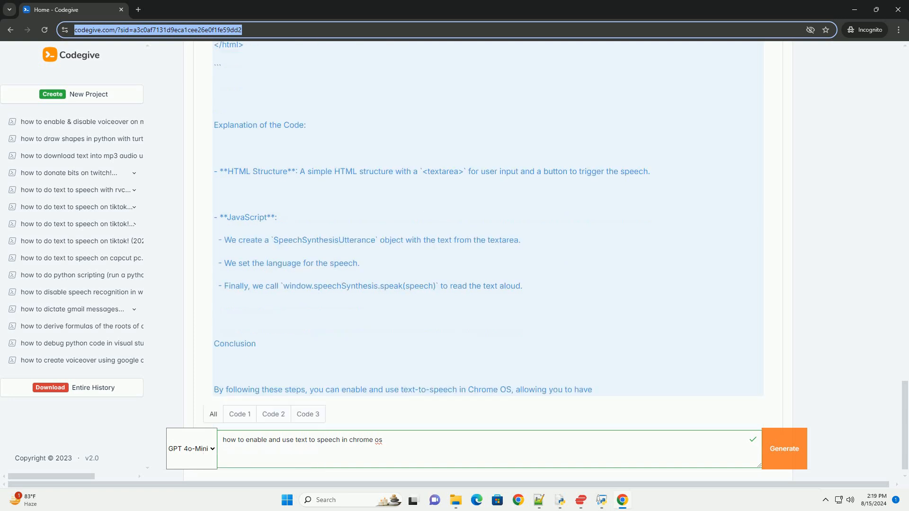
{"action": "scroll", "scroll_direction": "down", "scroll_amount": 3}
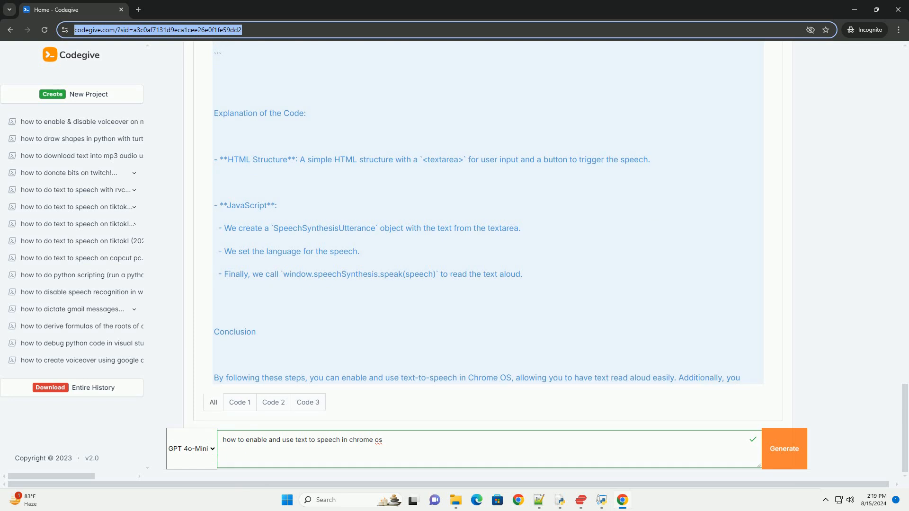
{"action": "scroll", "scroll_direction": "down", "scroll_amount": 3}
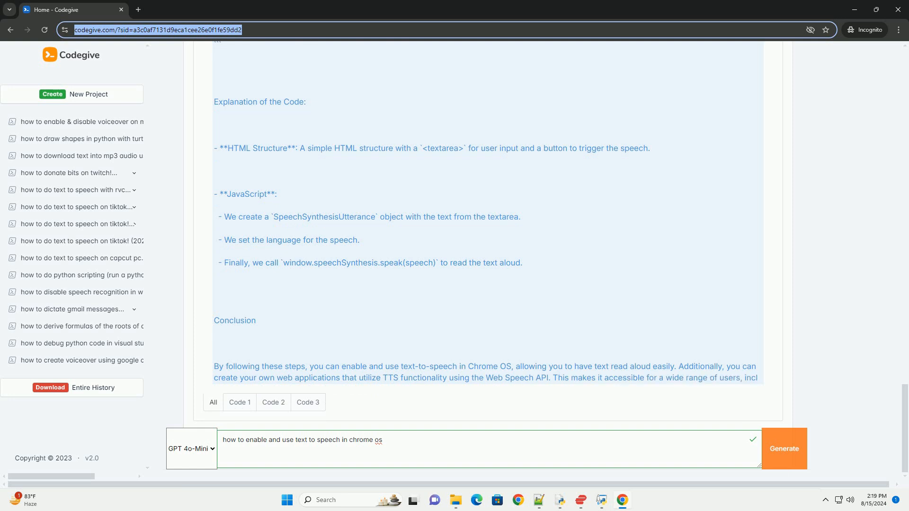
{"action": "scroll", "scroll_direction": "down", "scroll_amount": 3}
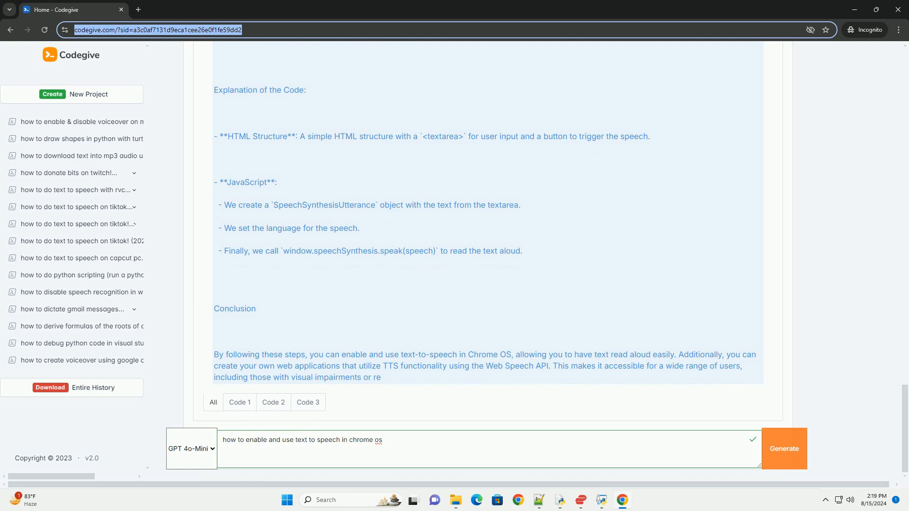